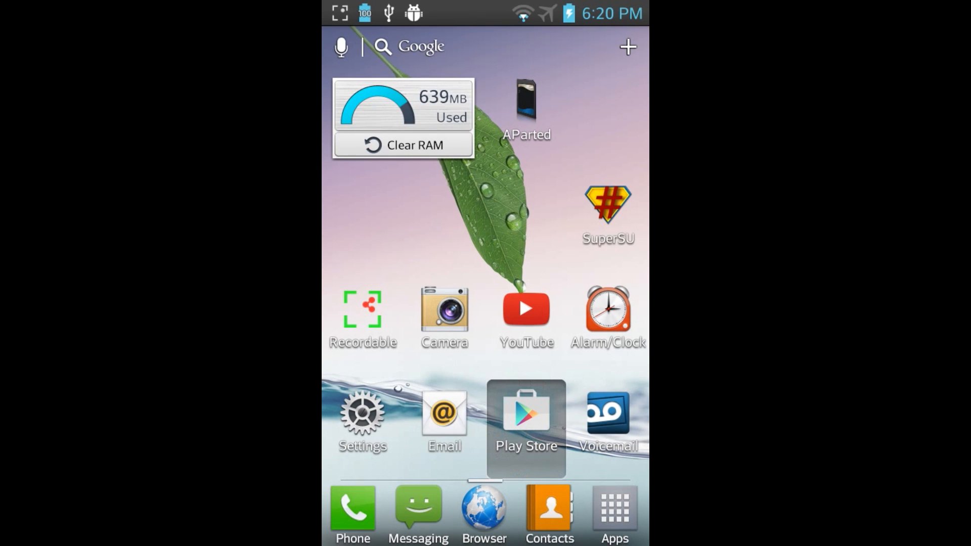
- Install Link2SD from its Google Play Store page
{"action": "left_click", "coordinate": [526, 415]}
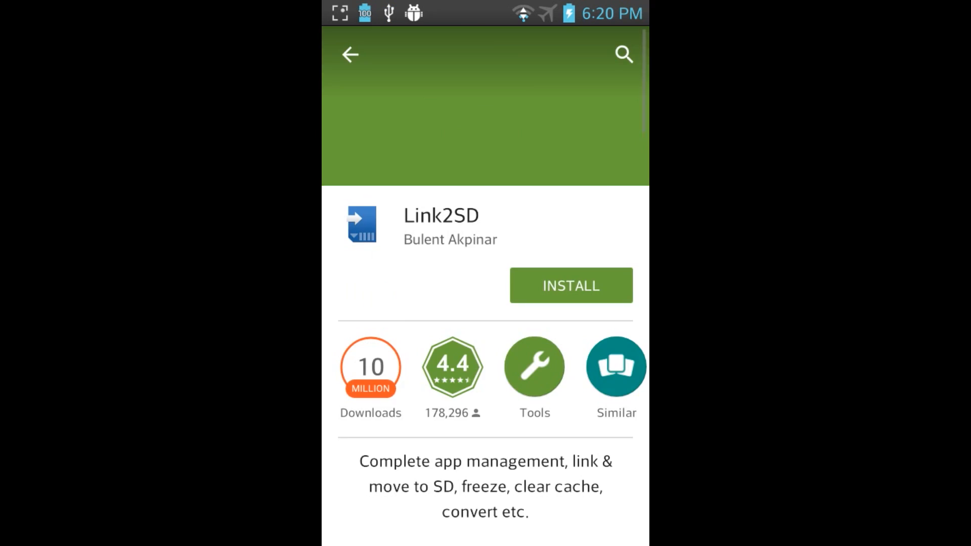
{"action": "left_click", "coordinate": [572, 286]}
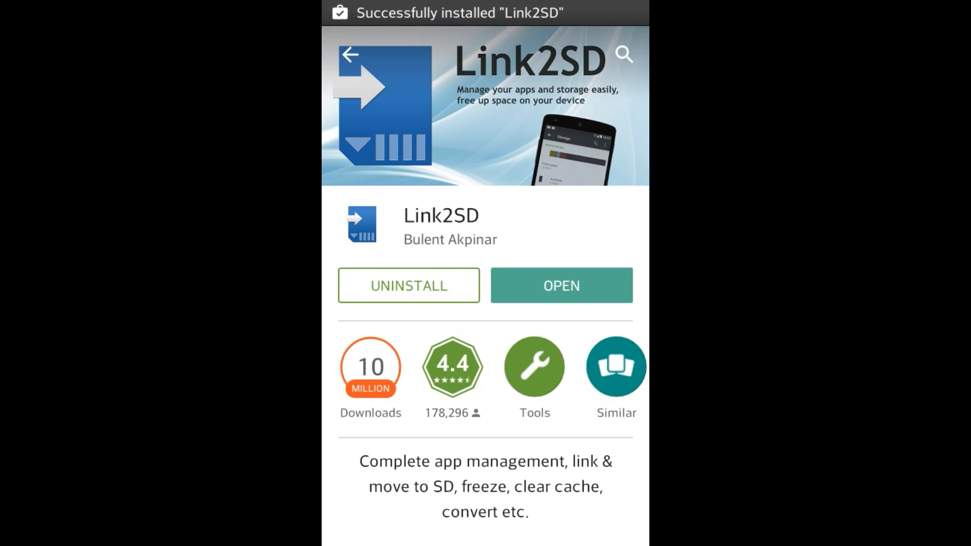
- Launch Link2SD, choose ext4 for the second partition with Don't ask again, and grant root access
{"action": "left_click", "coordinate": [563, 285]}
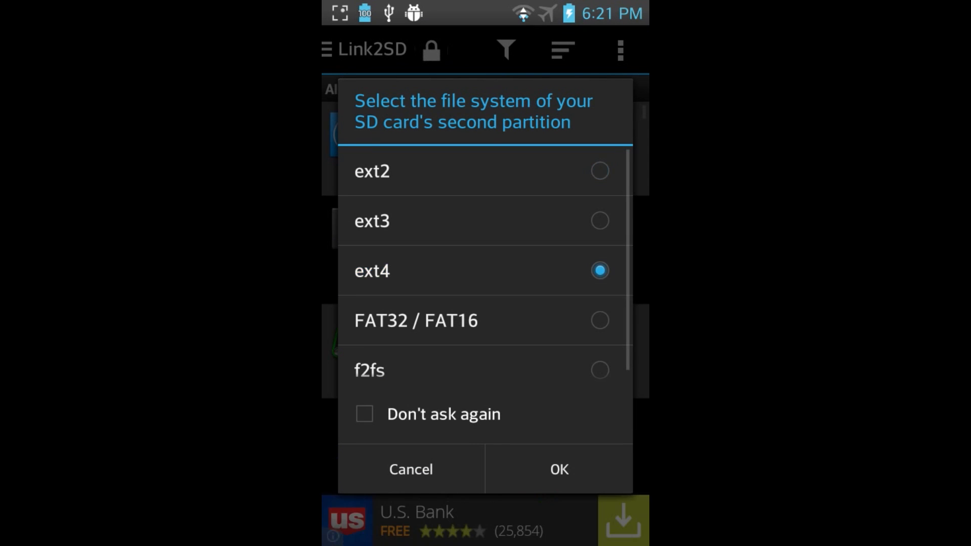
{"action": "left_click", "coordinate": [364, 415]}
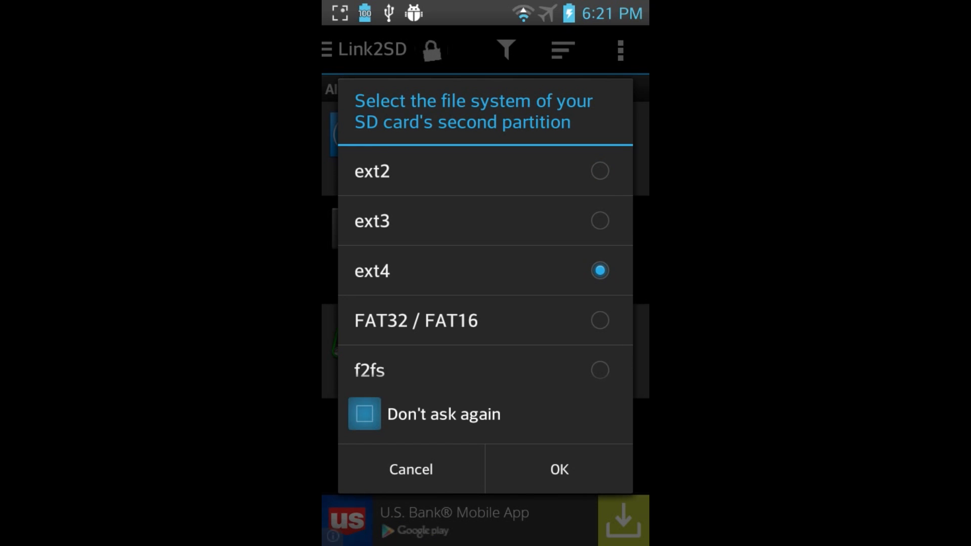
{"action": "left_click", "coordinate": [559, 469]}
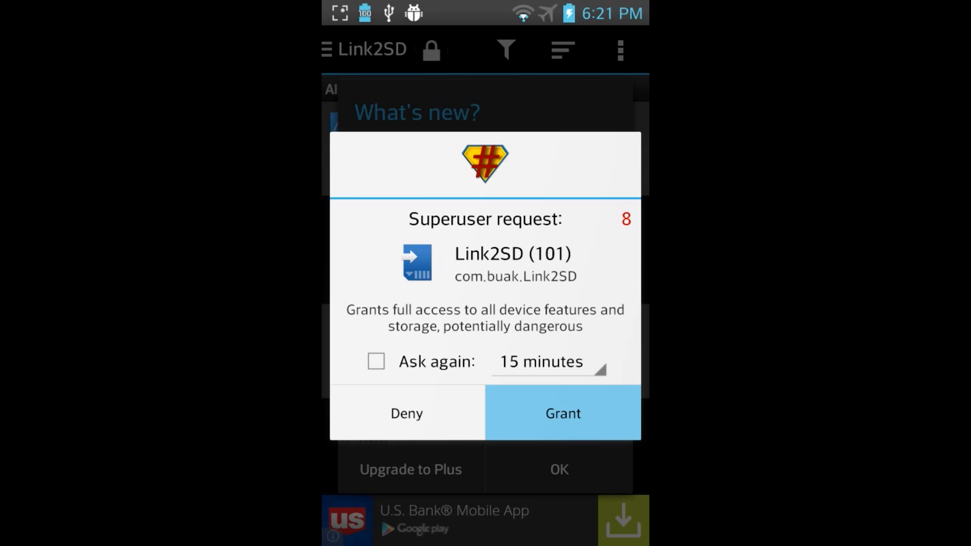
{"action": "left_click", "coordinate": [562, 413]}
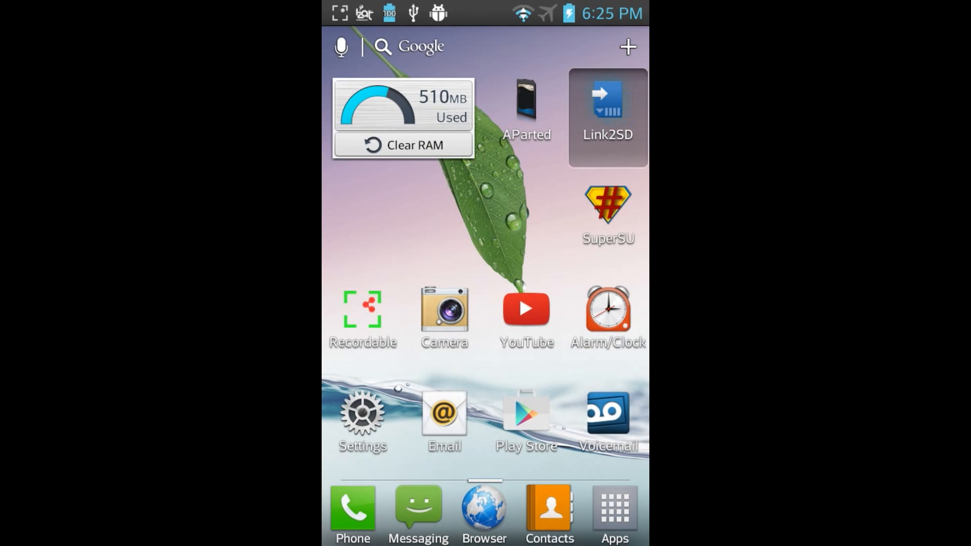
- Reopen Link2SD and filter the app list to On internal only
{"action": "left_click", "coordinate": [604, 103]}
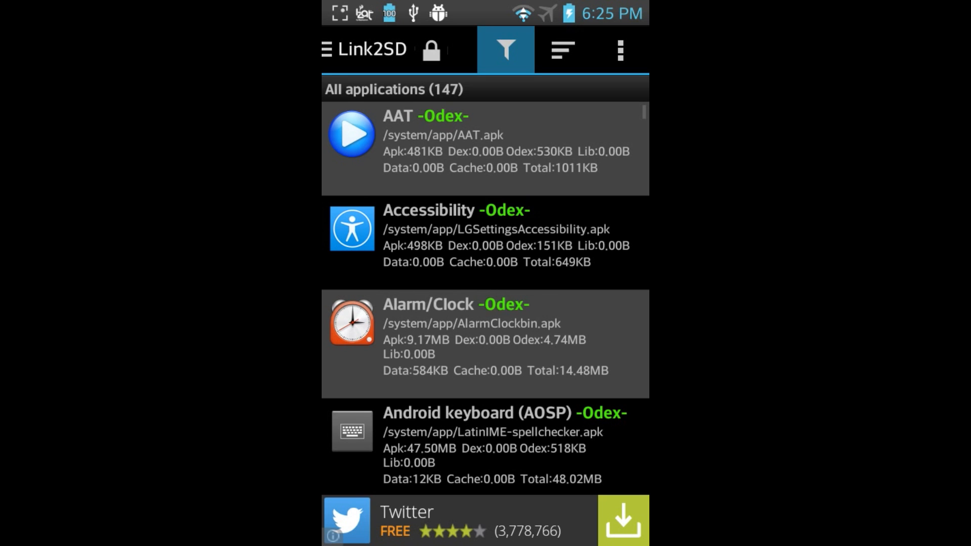
{"action": "left_click", "coordinate": [506, 49]}
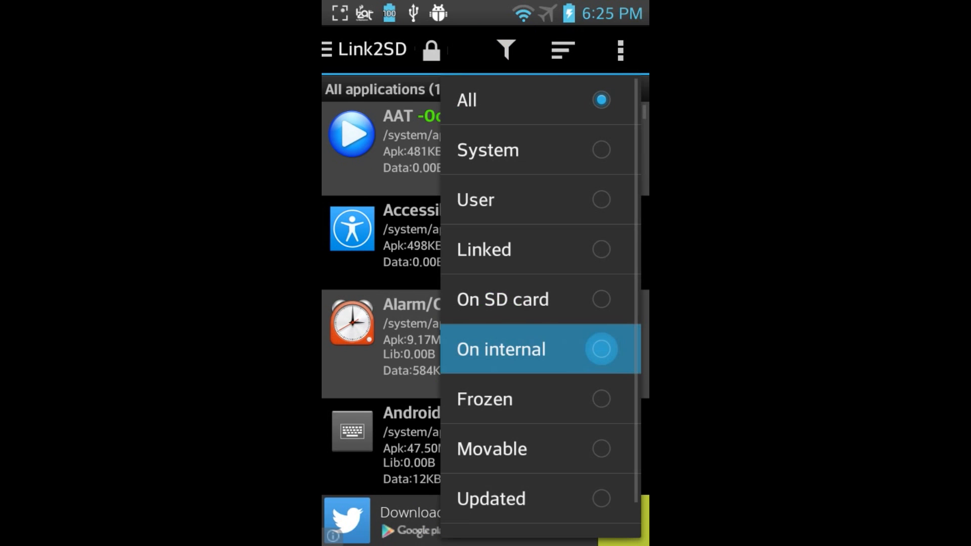
{"action": "left_click", "coordinate": [501, 349]}
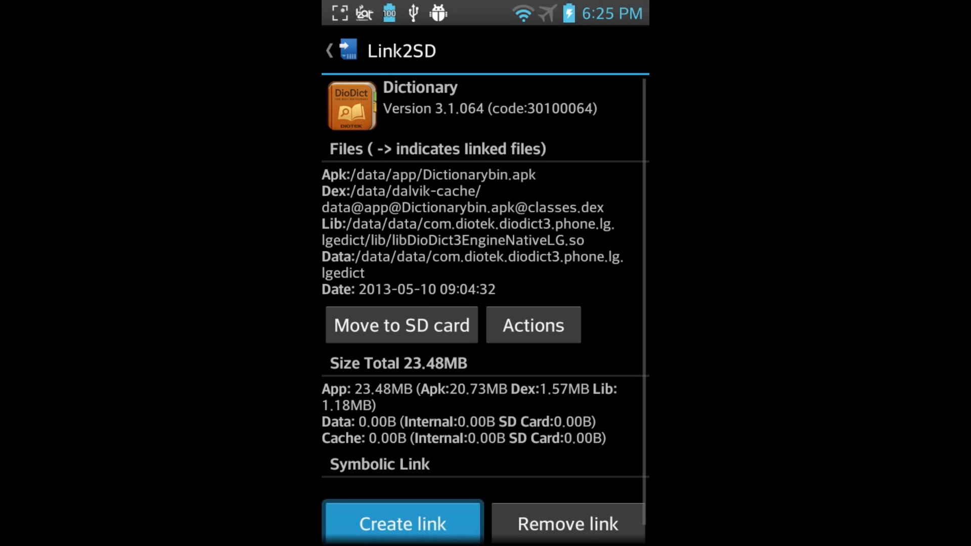
- Create the link for Dictionary, moving its application files to the SD card's second partition
{"action": "left_click", "coordinate": [400, 523]}
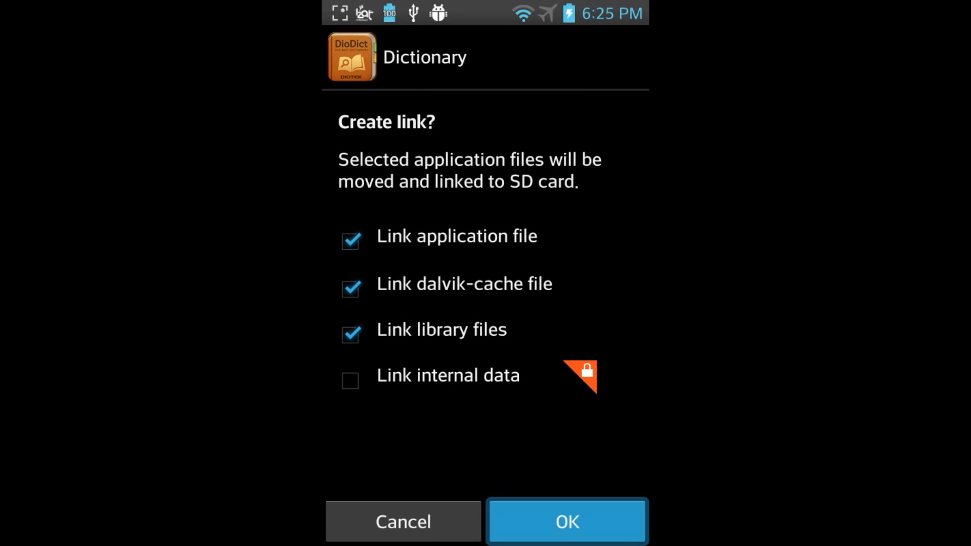
{"action": "left_click", "coordinate": [568, 535]}
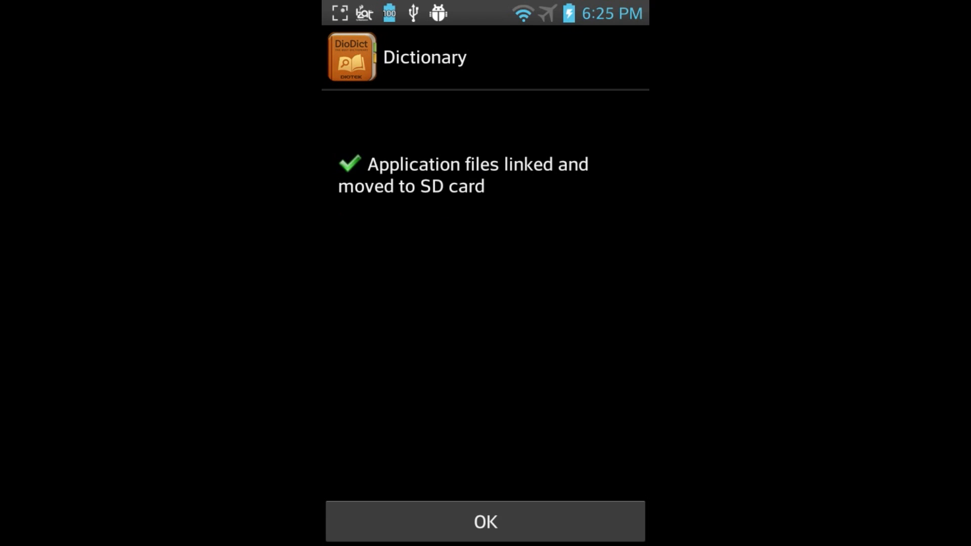
{"action": "left_click", "coordinate": [484, 522]}
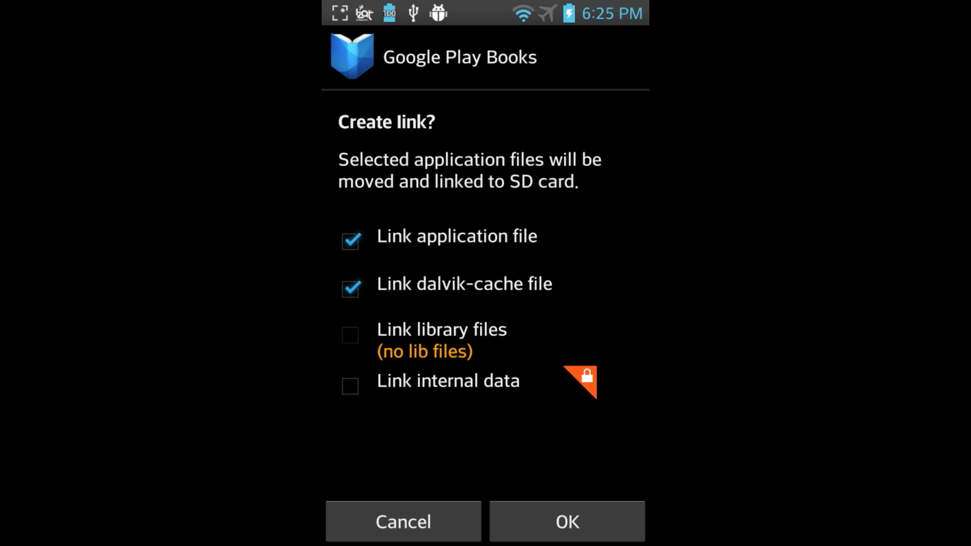
- Confirm linking Google Play Books, Google Play Movies & TV and Quick Translator to the SD card
{"action": "left_click", "coordinate": [566, 536]}
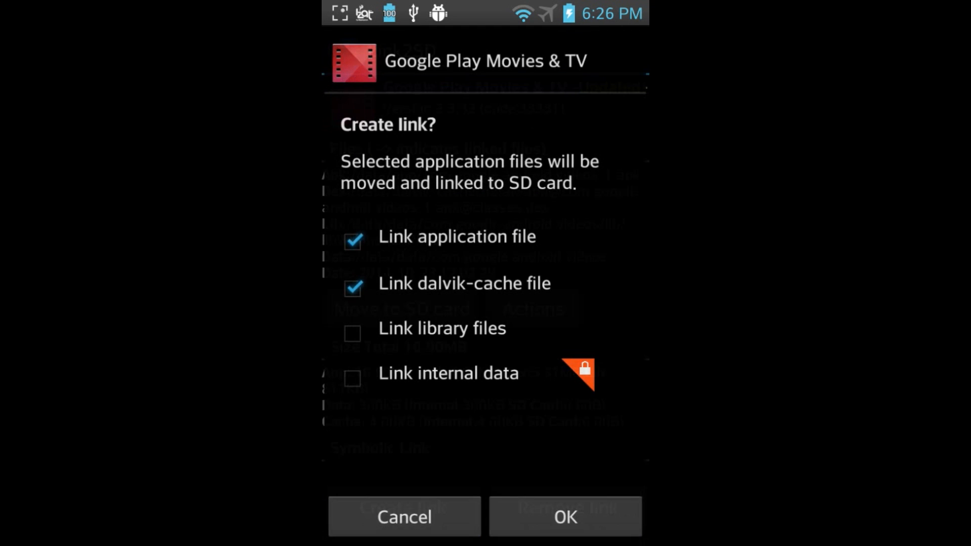
{"action": "left_click", "coordinate": [352, 334]}
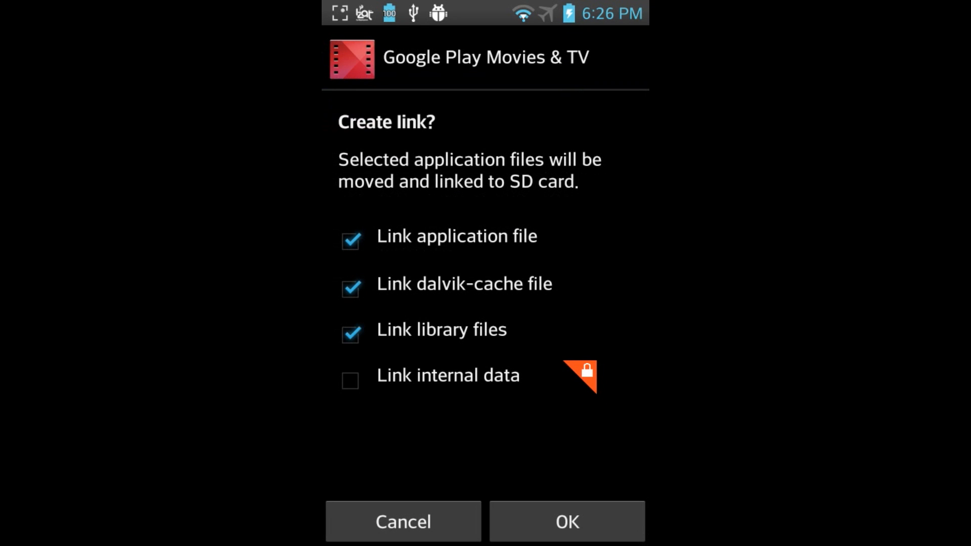
{"action": "left_click", "coordinate": [569, 522]}
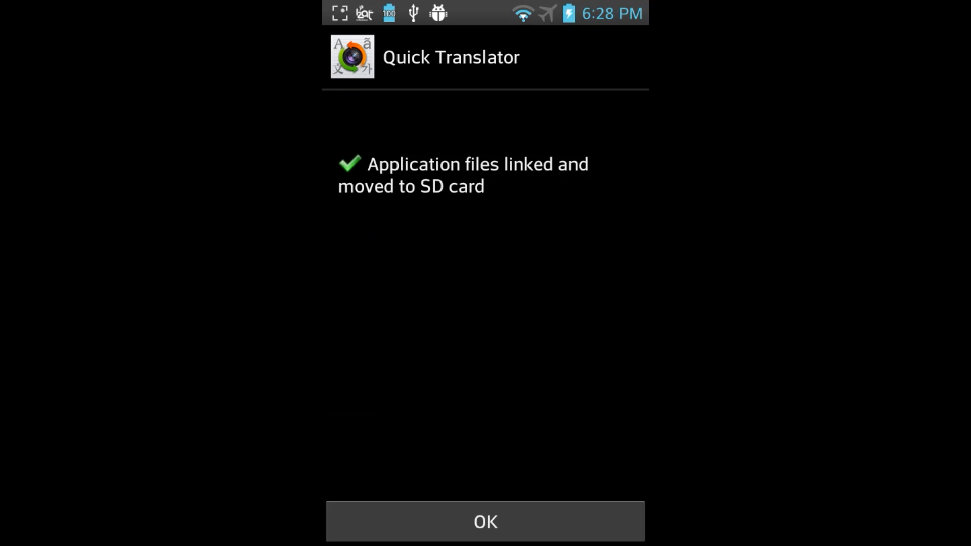
{"action": "left_click", "coordinate": [484, 522]}
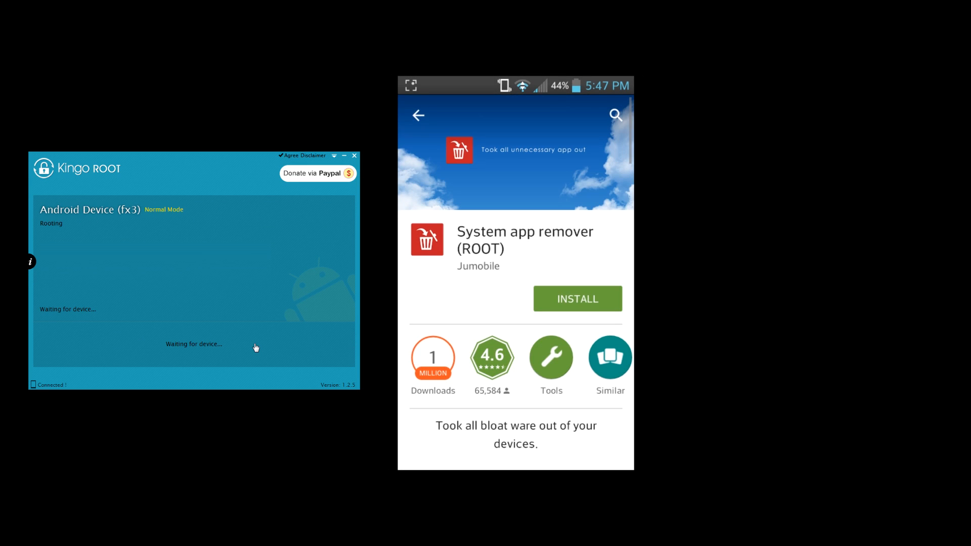
{"action": "left_click", "coordinate": [577, 298]}
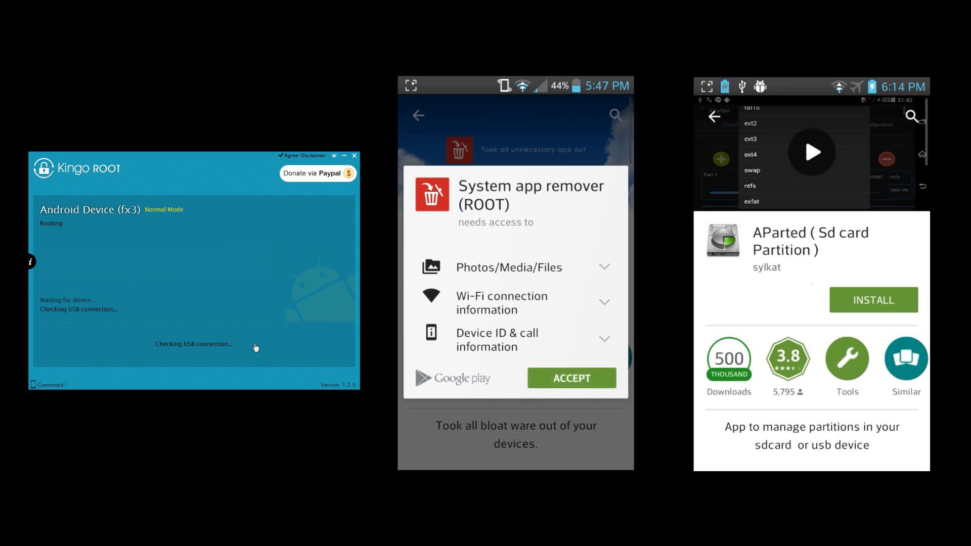
{"action": "left_click", "coordinate": [571, 378]}
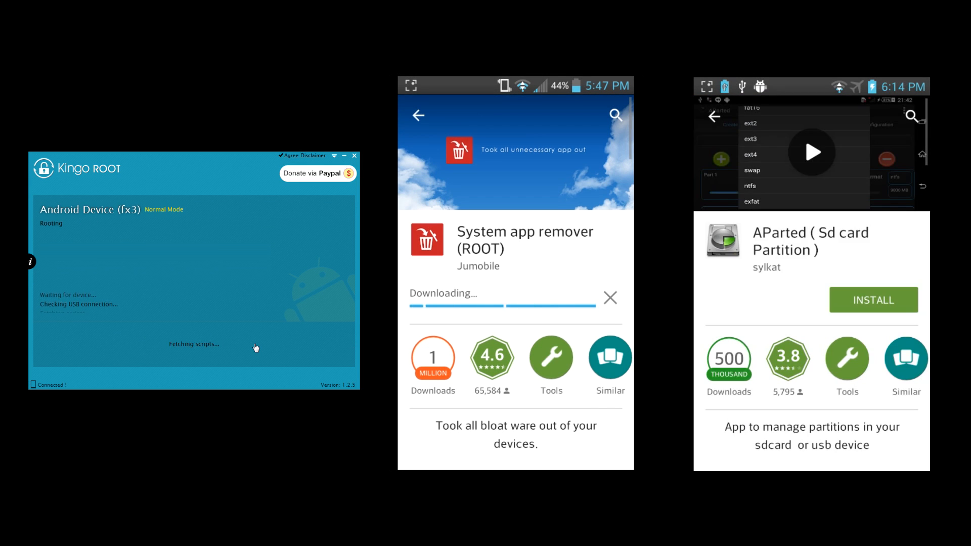
{"action": "left_click", "coordinate": [874, 299]}
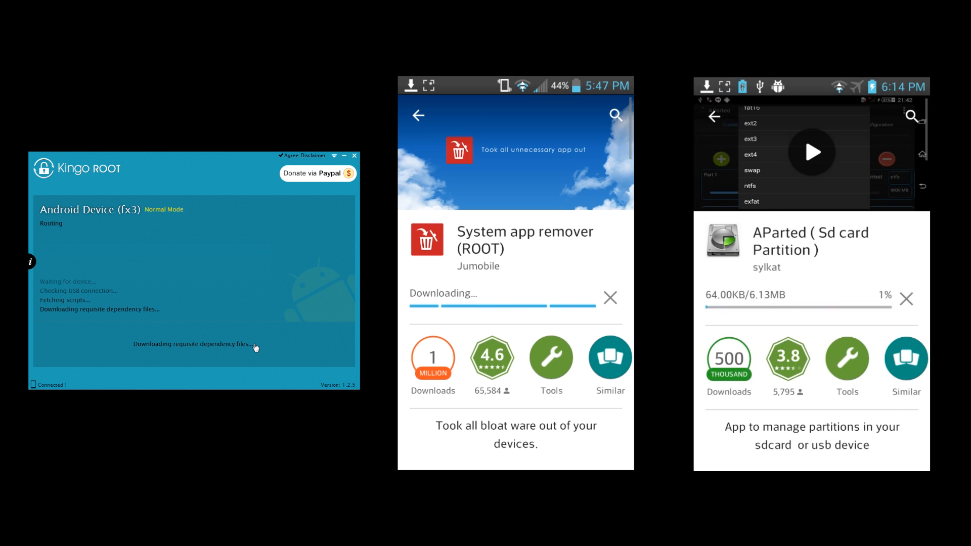